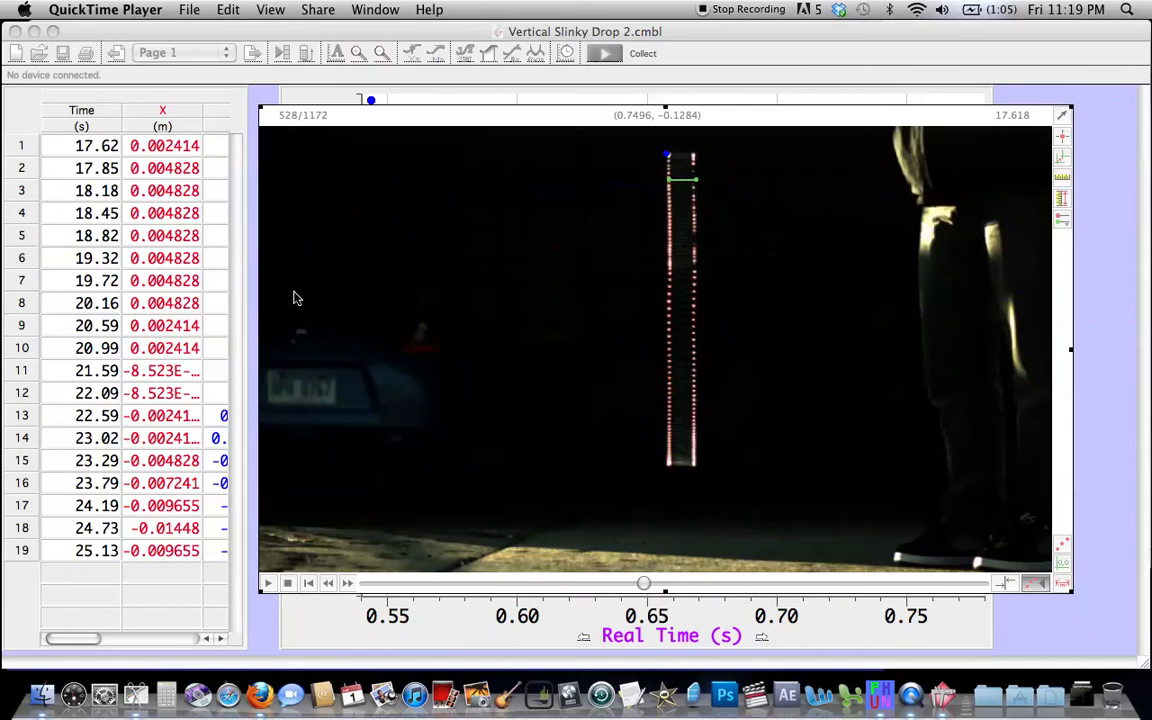
mouse_move(698, 214)
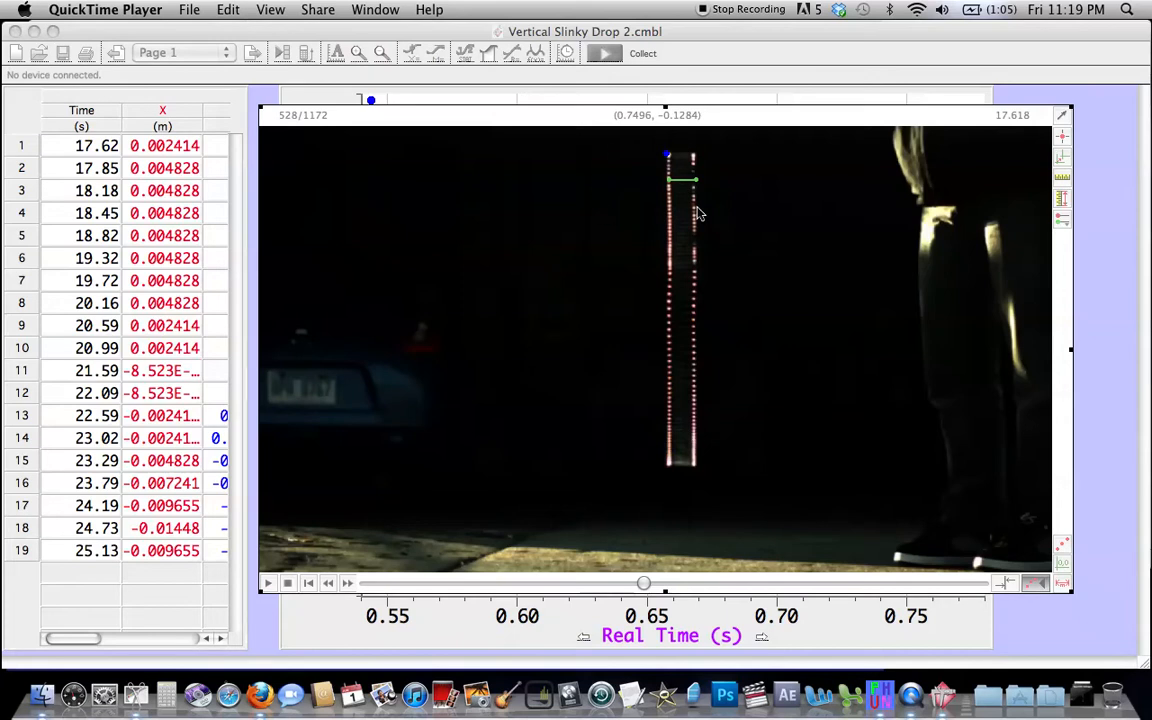
mouse_move(676, 522)
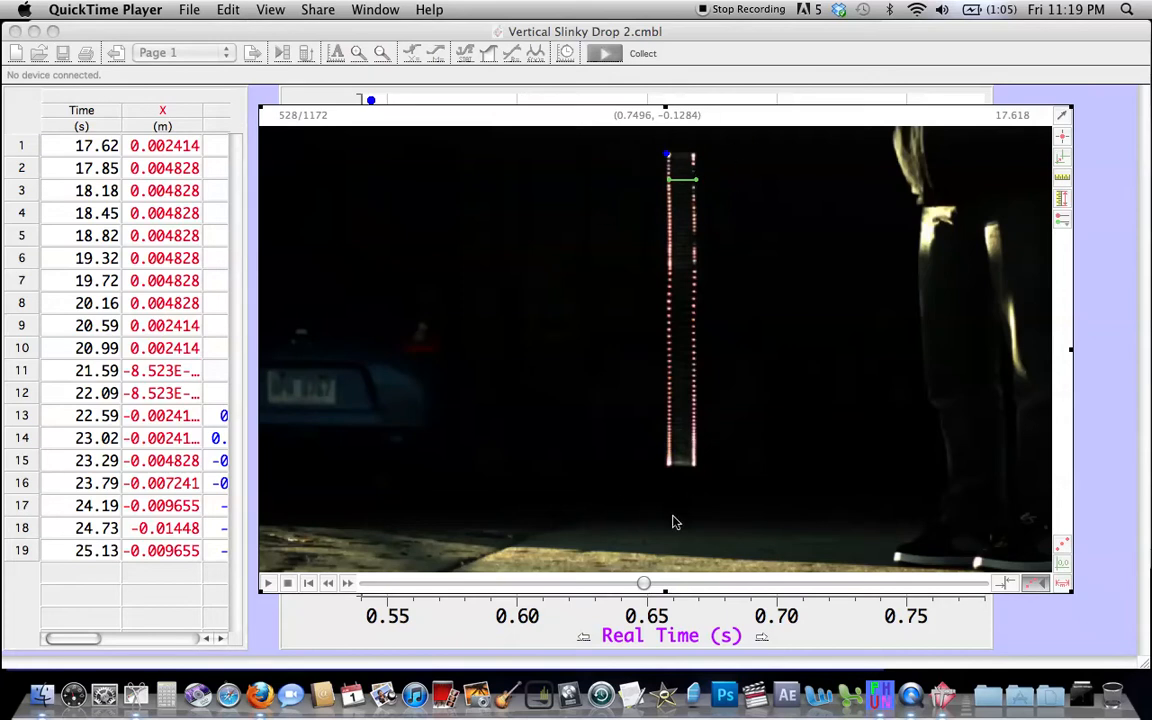
mouse_move(696, 412)
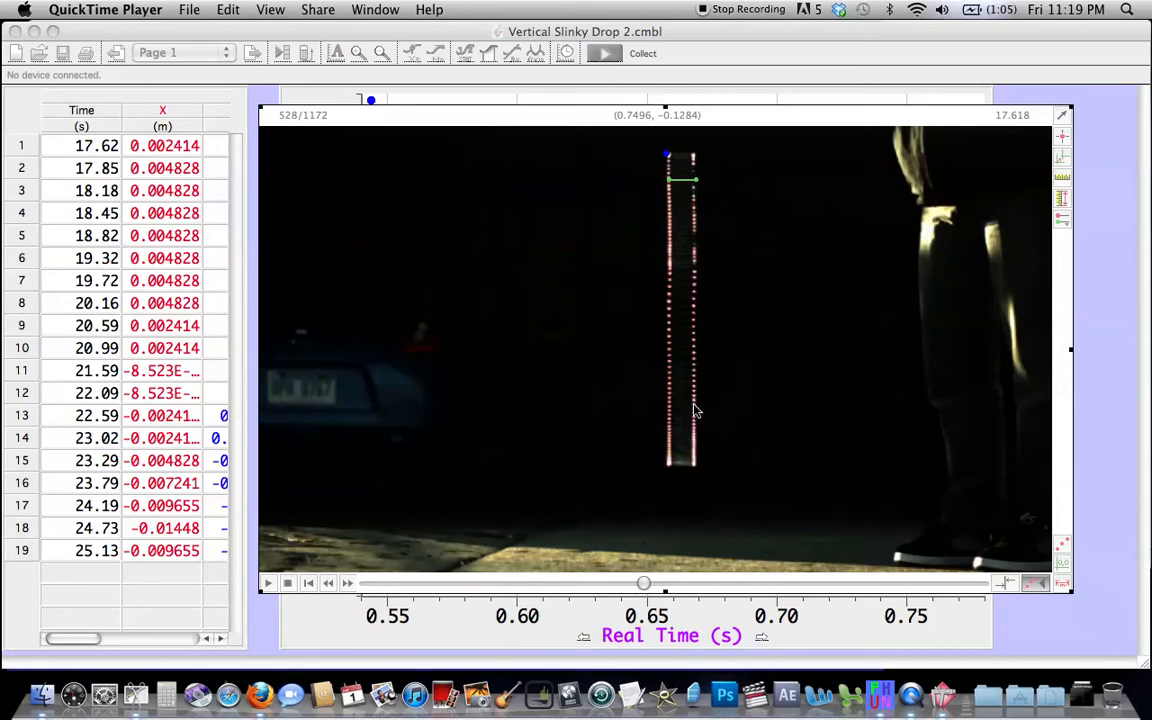
mouse_move(696, 212)
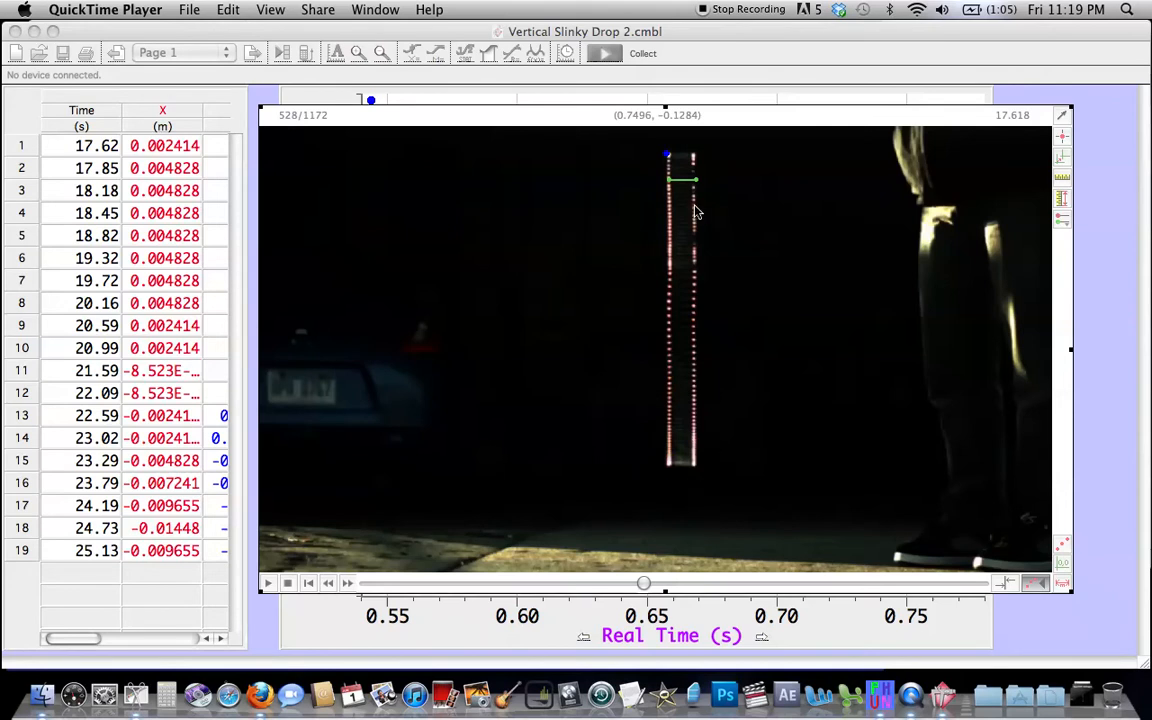
mouse_move(680, 128)
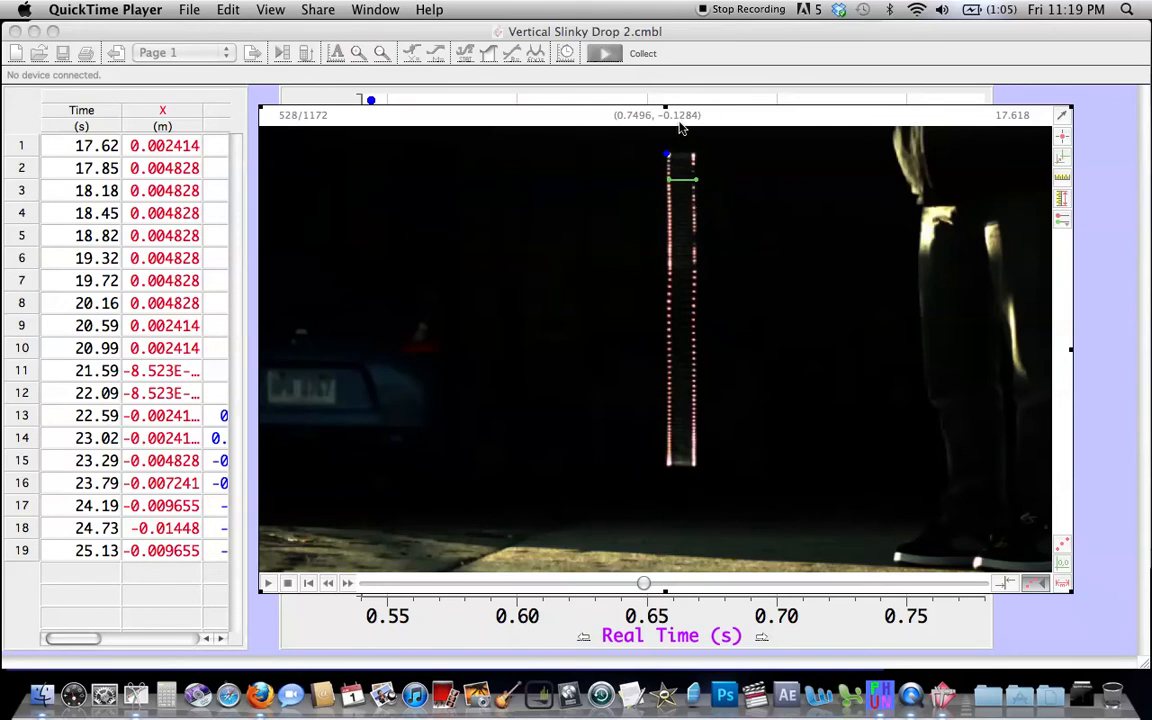
mouse_move(624, 144)
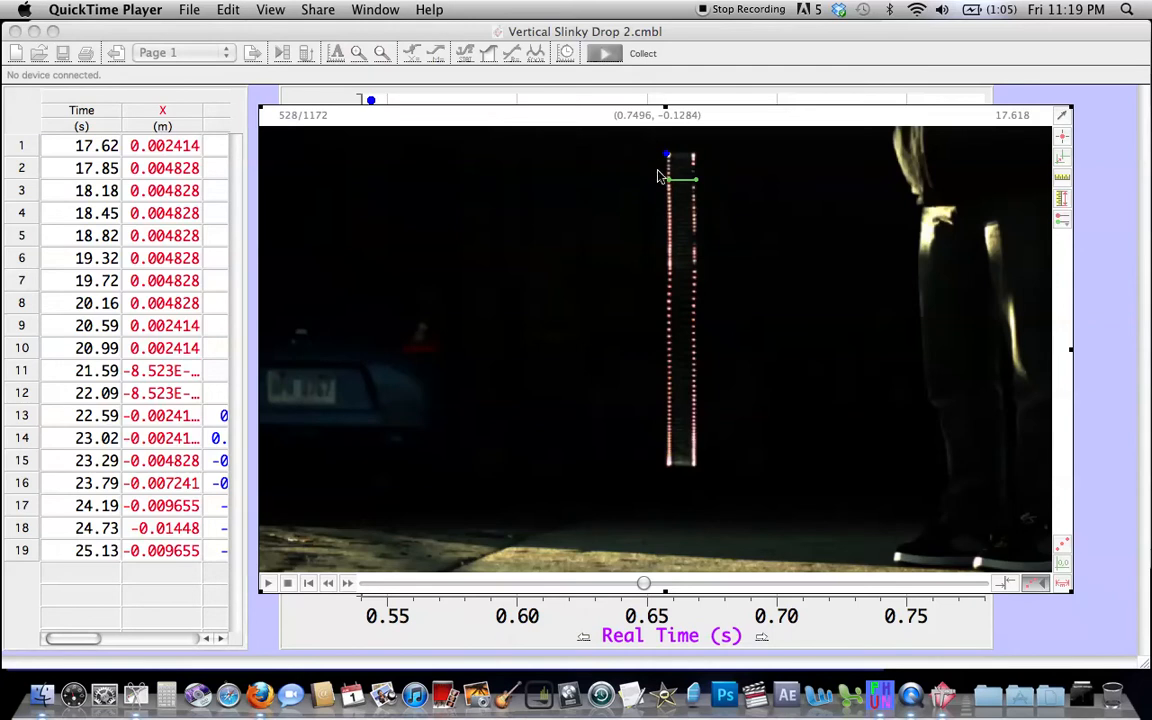
mouse_move(652, 546)
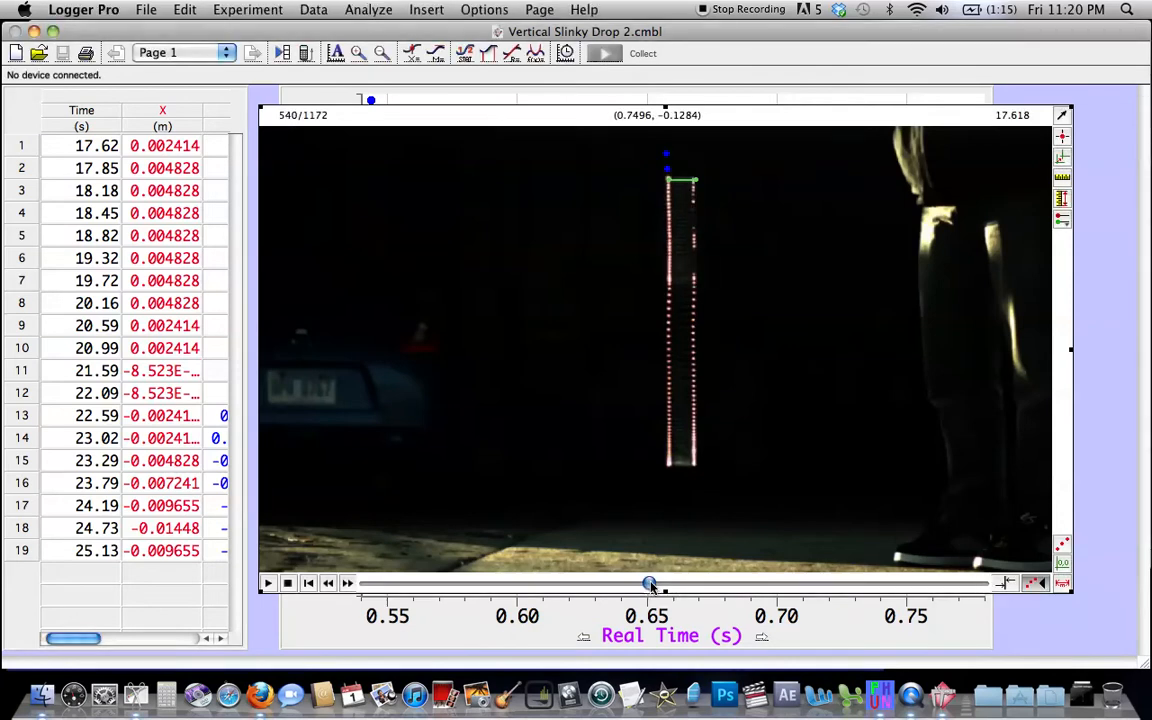
Advance the slinky drop video frame by frame until the collapsing slinky lands near the ground.
left_click_drag(650, 582, 668, 582)
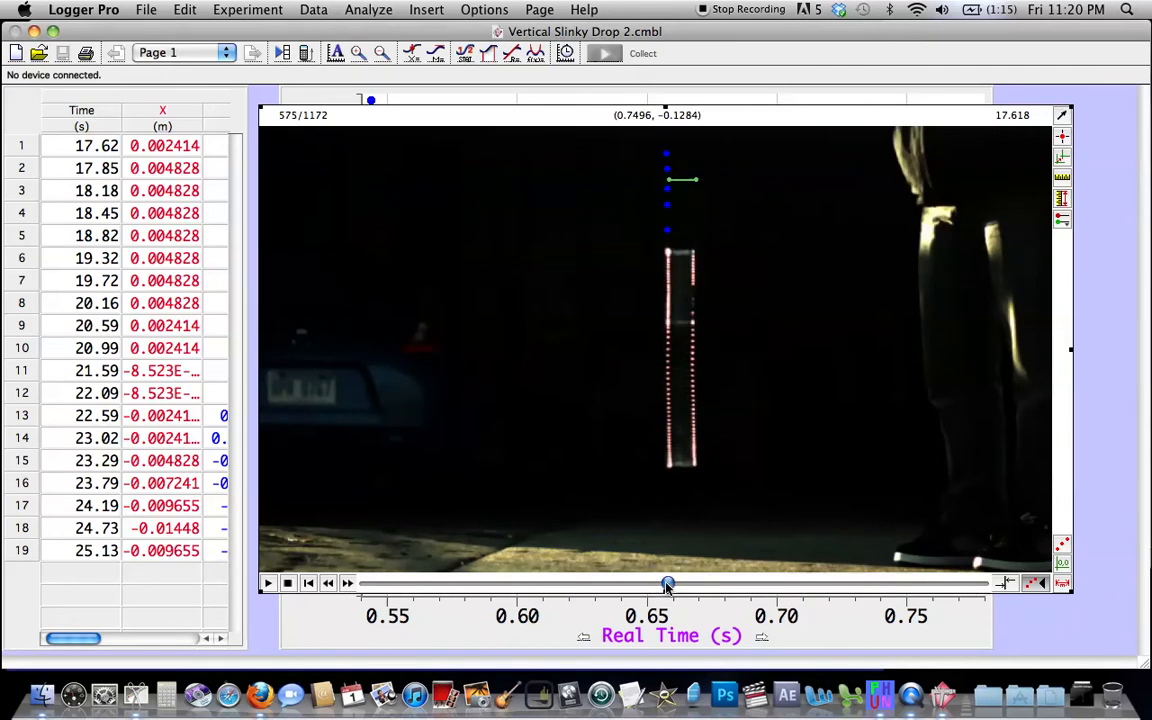
left_click_drag(668, 584, 704, 584)
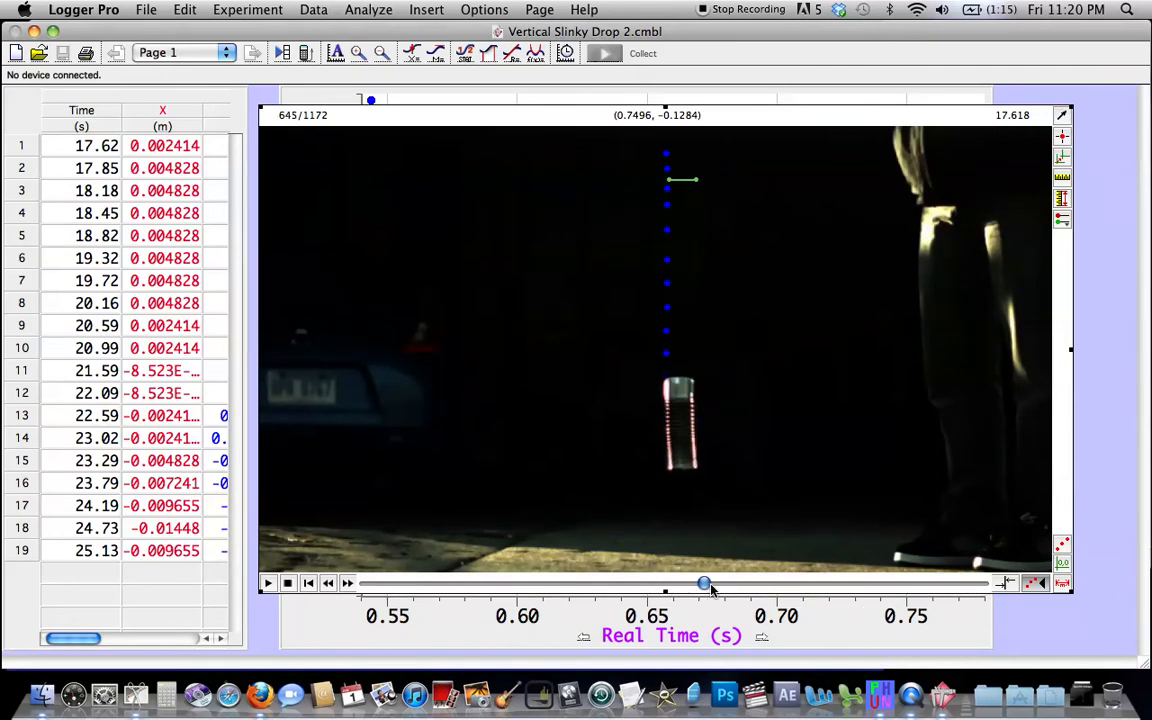
left_click_drag(704, 582, 722, 582)
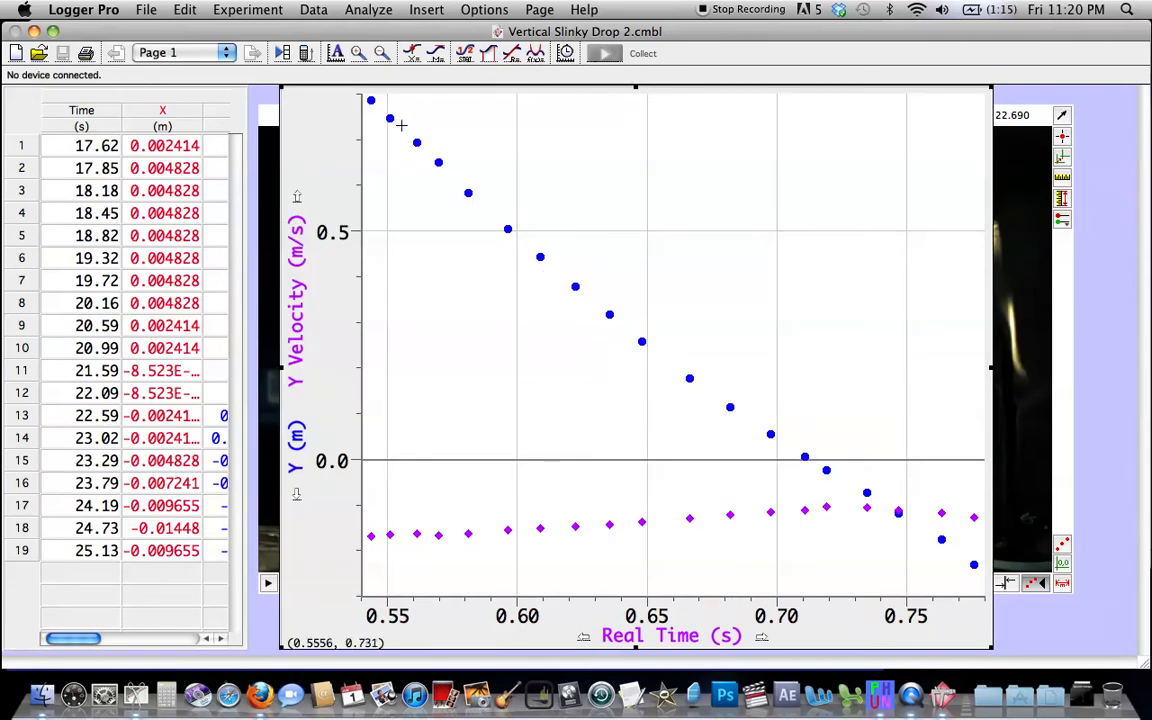
mouse_move(498, 240)
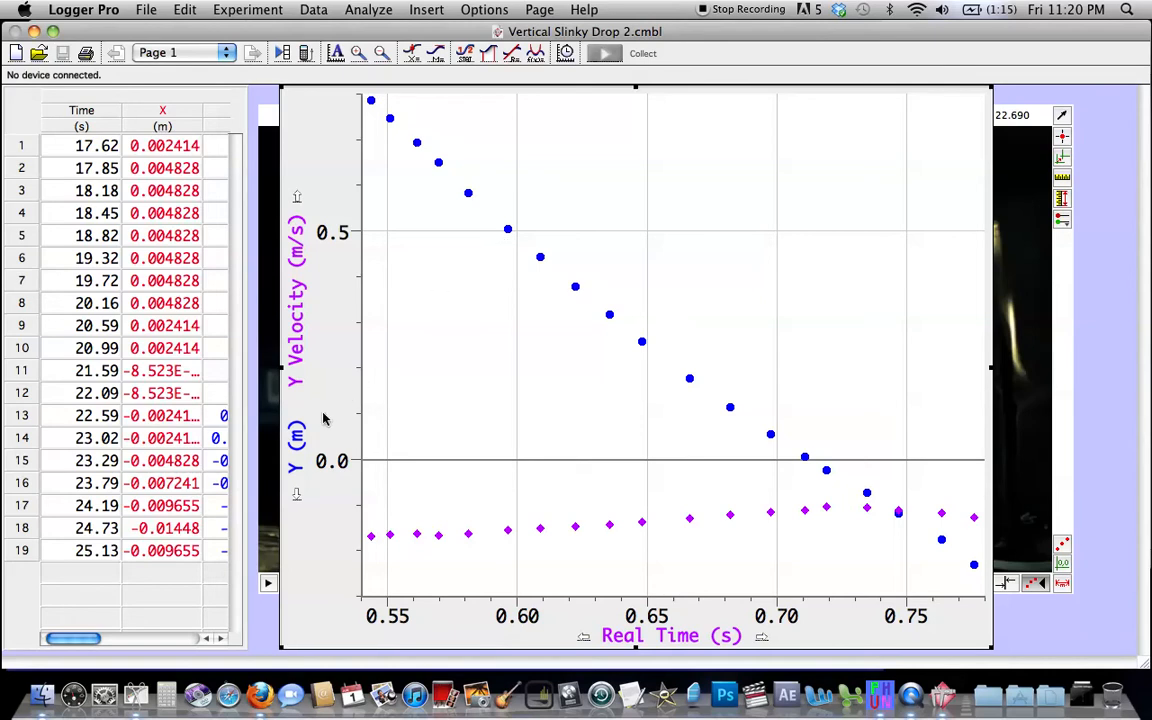
mouse_move(436, 516)
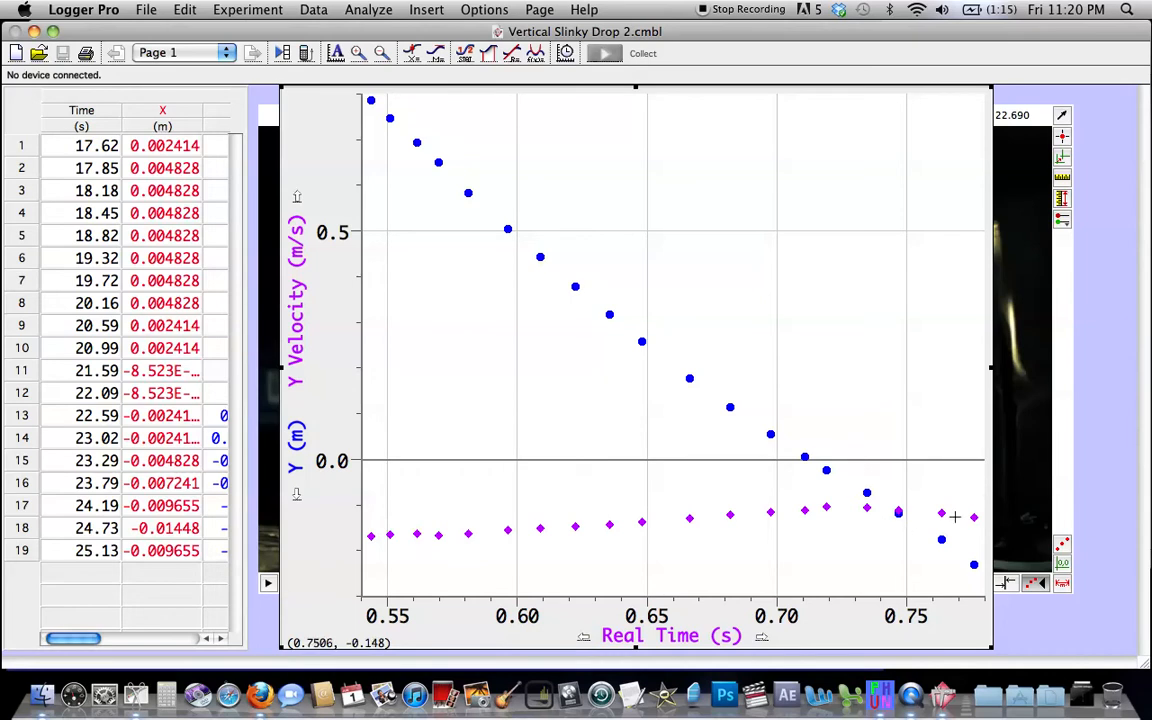
mouse_move(960, 516)
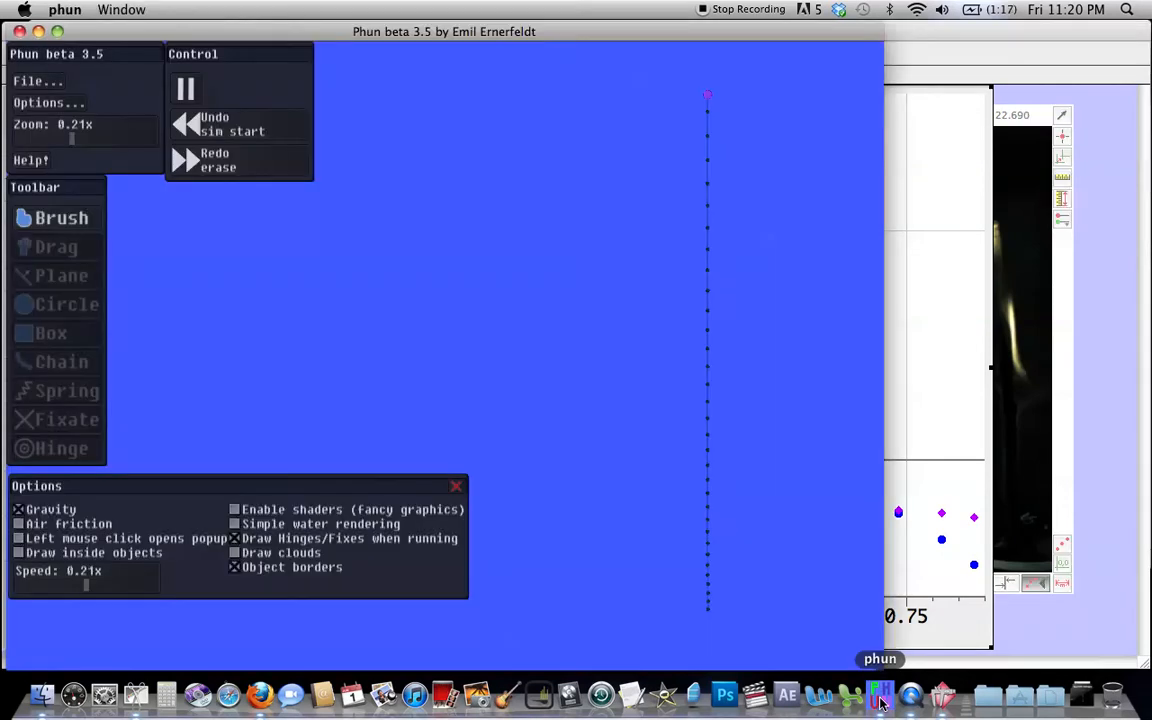
mouse_move(756, 180)
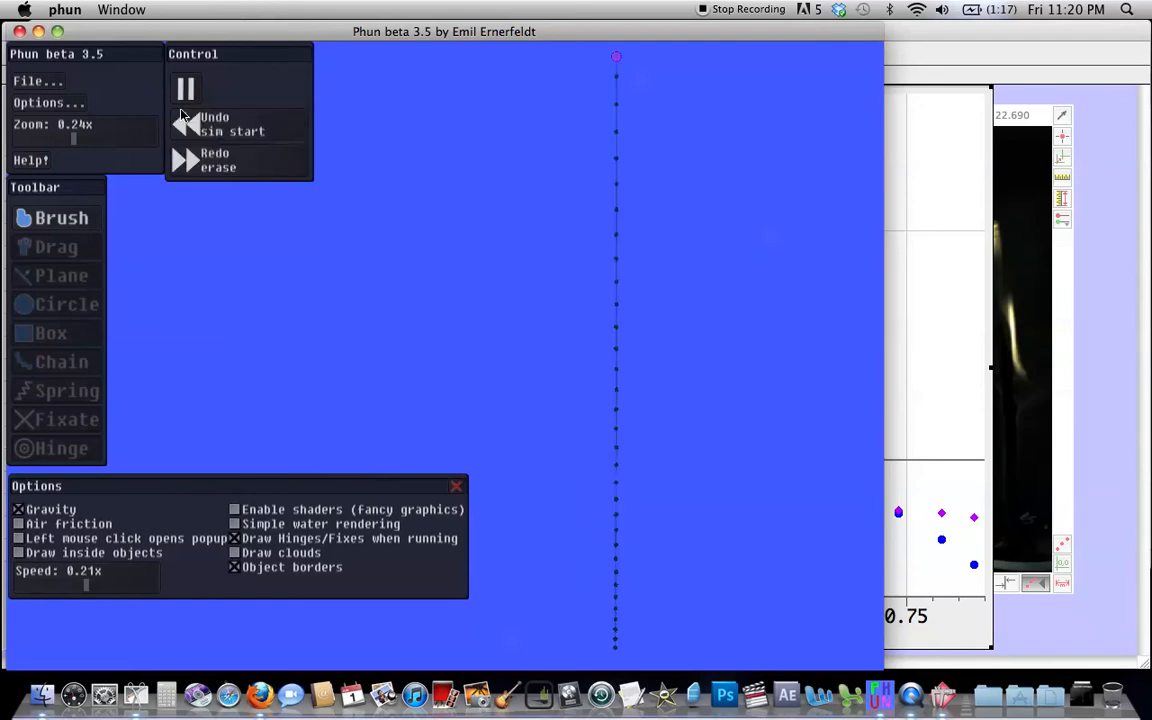
left_click(936, 694)
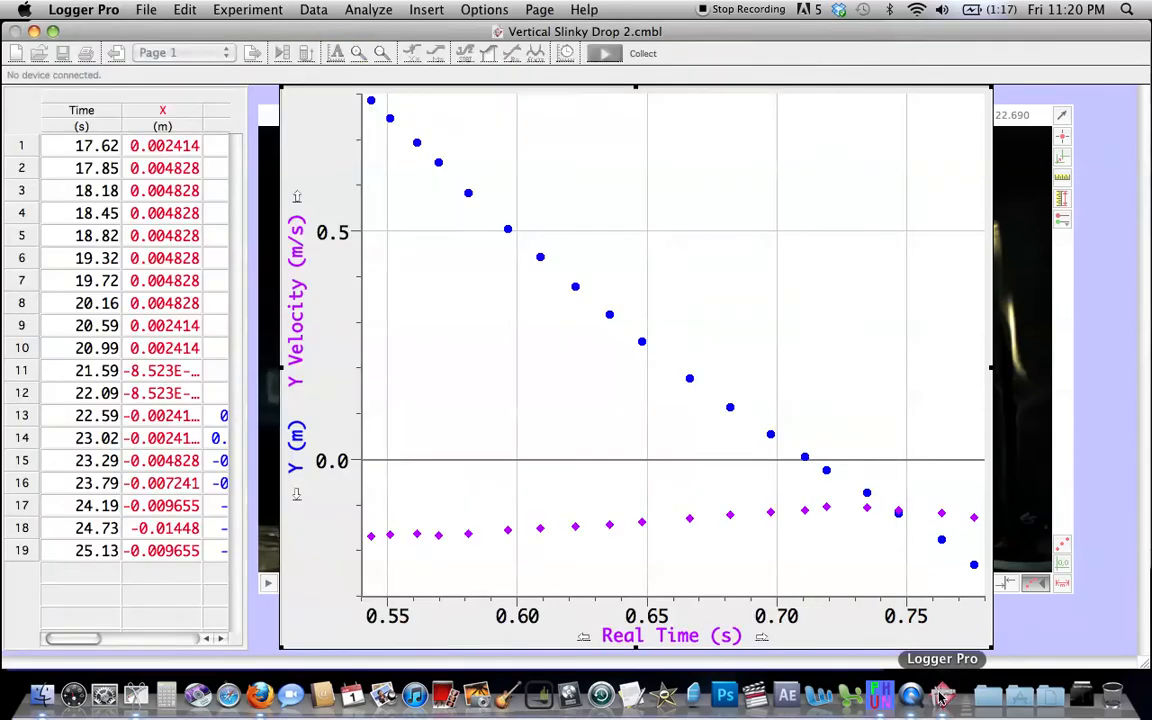
Load PhunSlinkyLargeVideoAnalysis.cmbl so the Phun simulation video appears above a time graph.
left_click(146, 12)
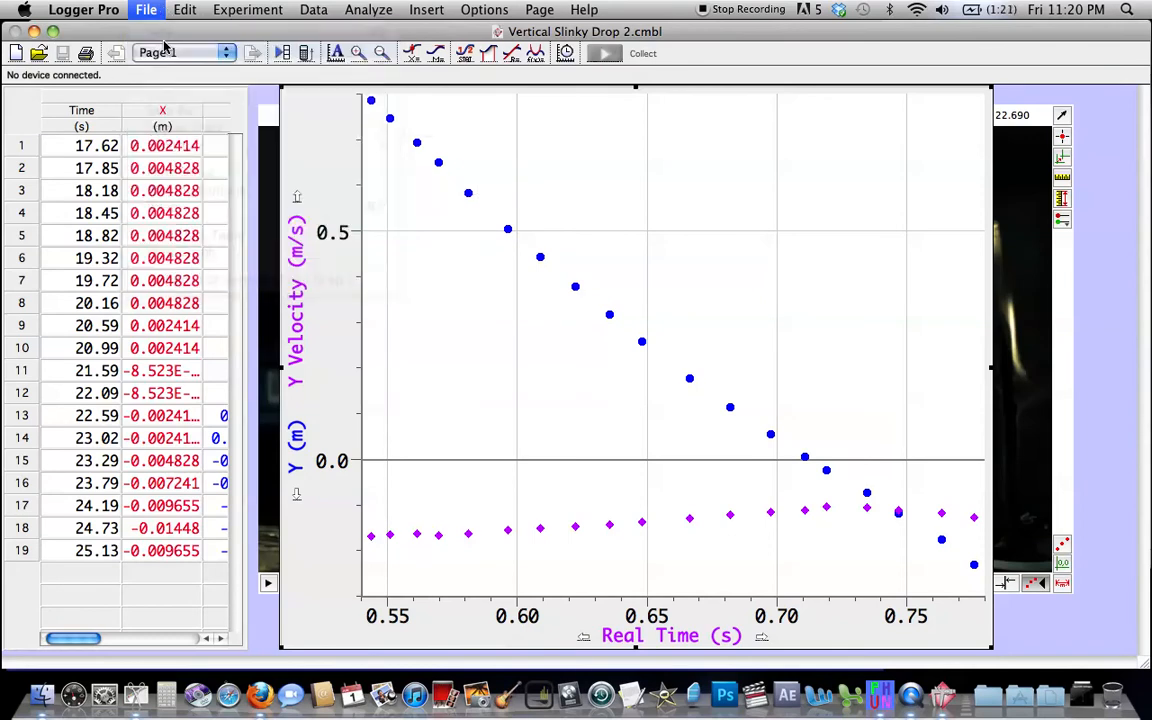
left_click(148, 8)
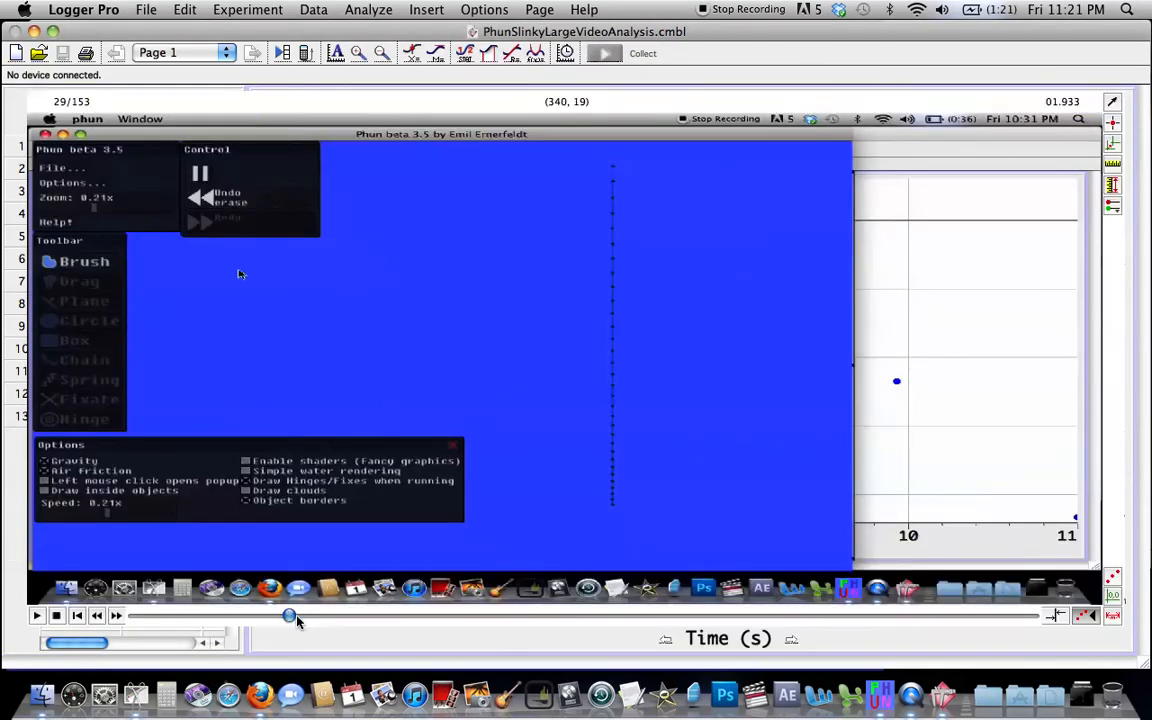
Advance the Phun simulation video until the slinky is partly collapsed with tracked points along it.
left_click_drag(290, 616, 388, 616)
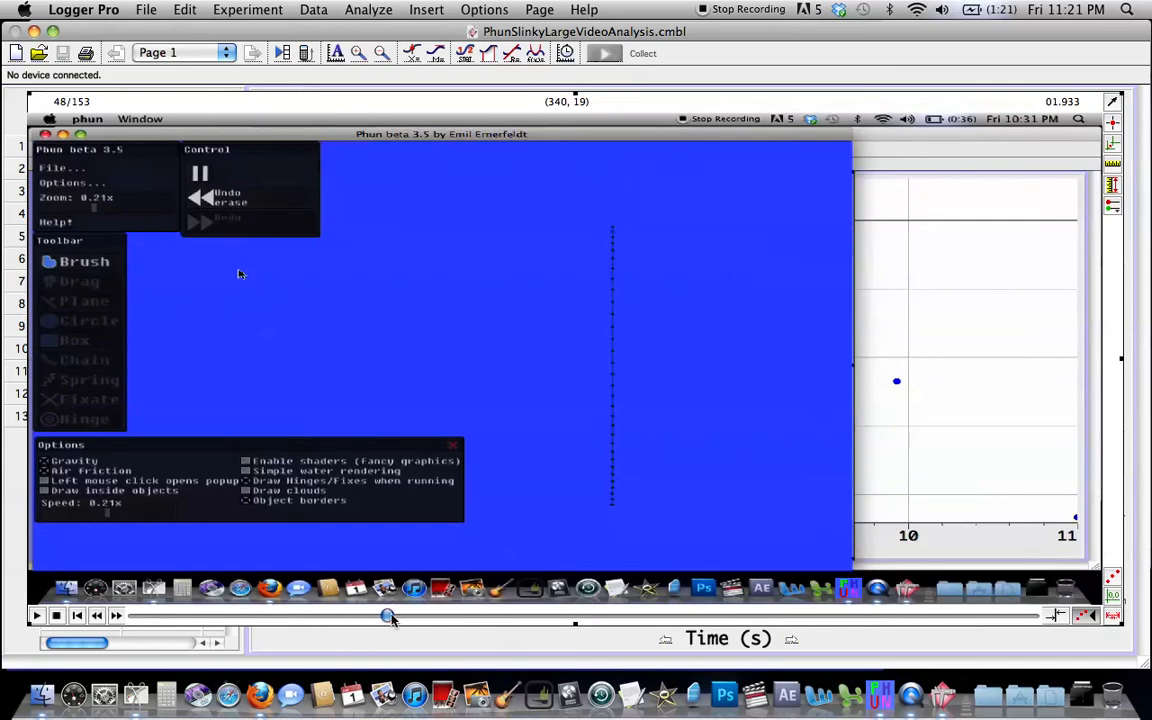
left_click_drag(388, 616, 448, 616)
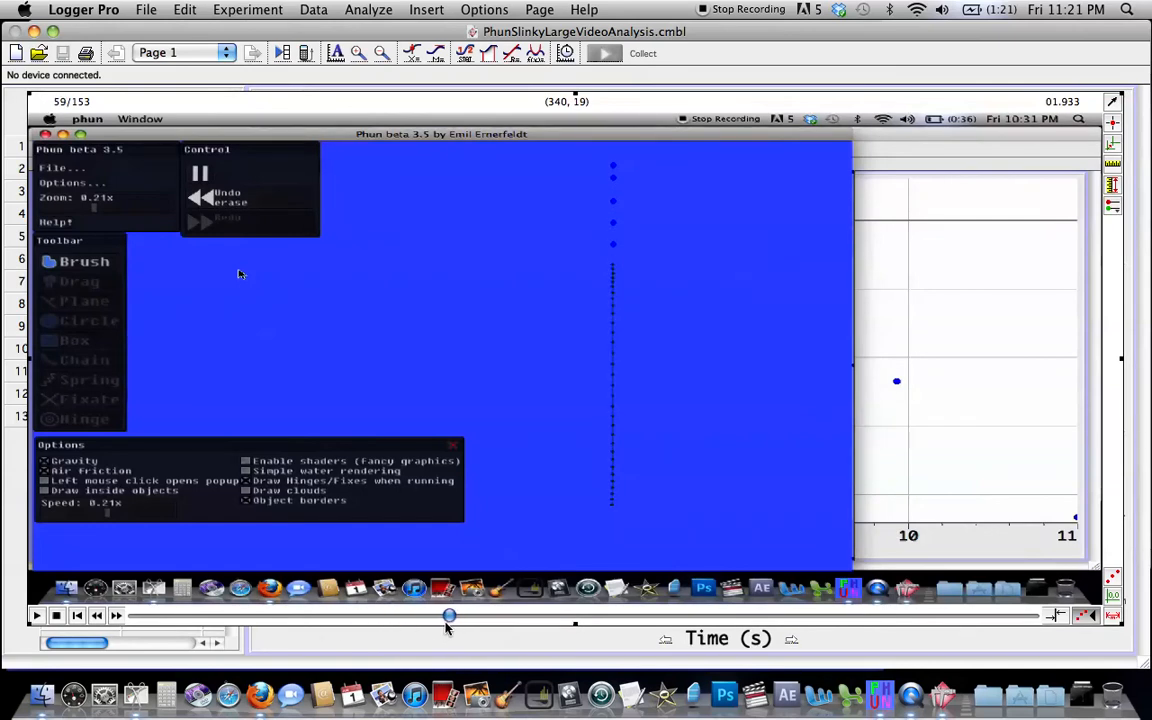
left_click_drag(448, 616, 556, 616)
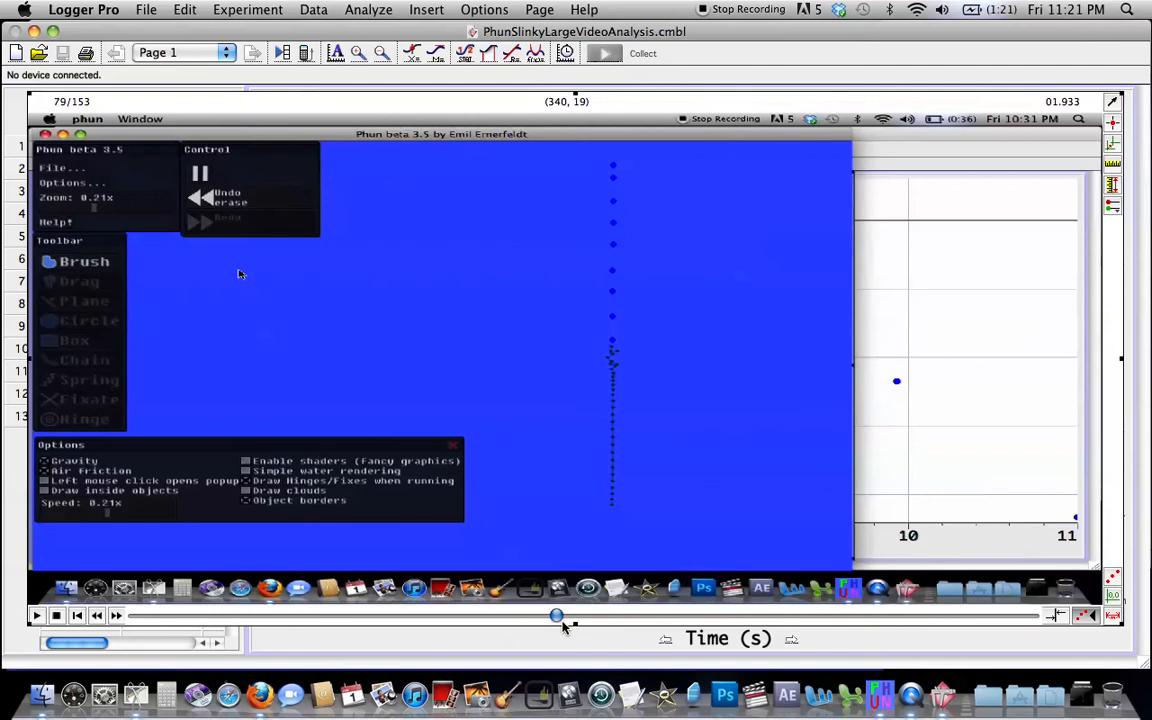
left_click_drag(556, 616, 628, 616)
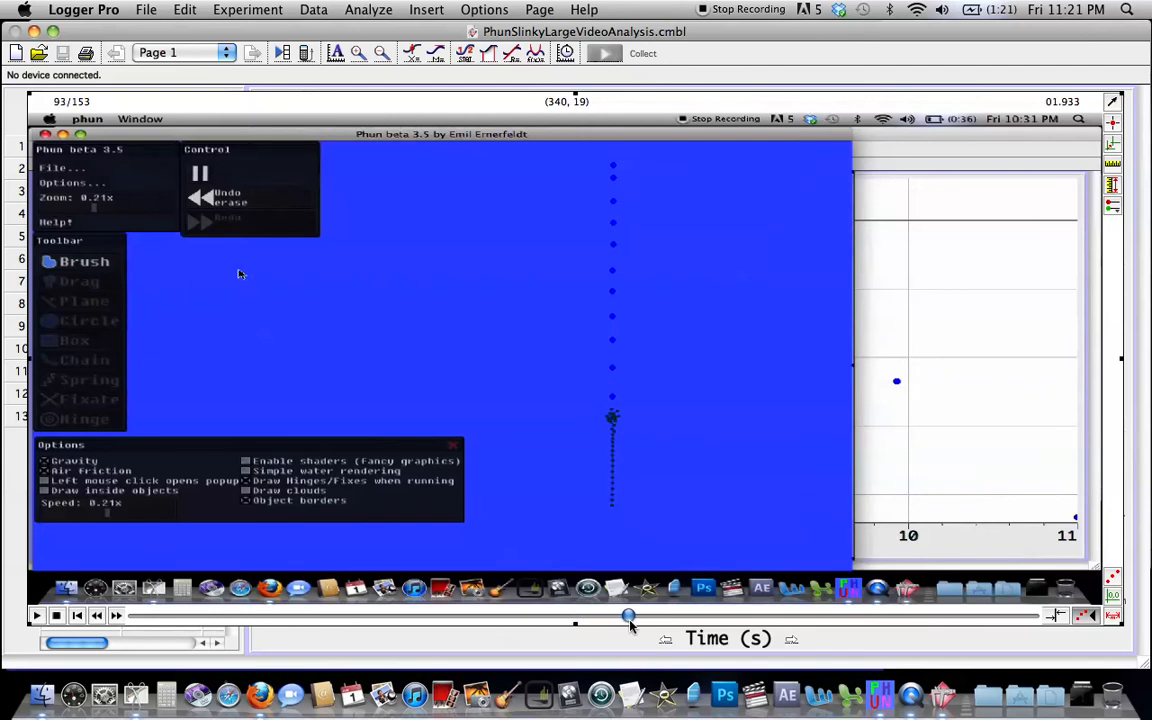
left_click_drag(628, 616, 670, 616)
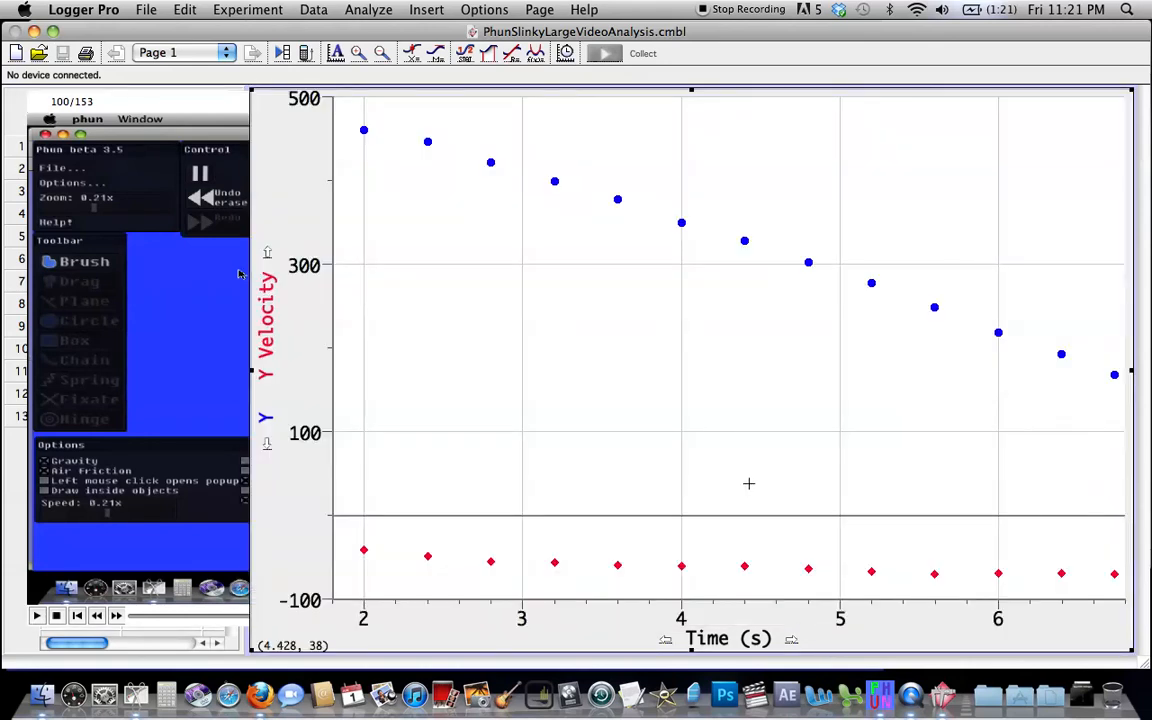
mouse_move(700, 376)
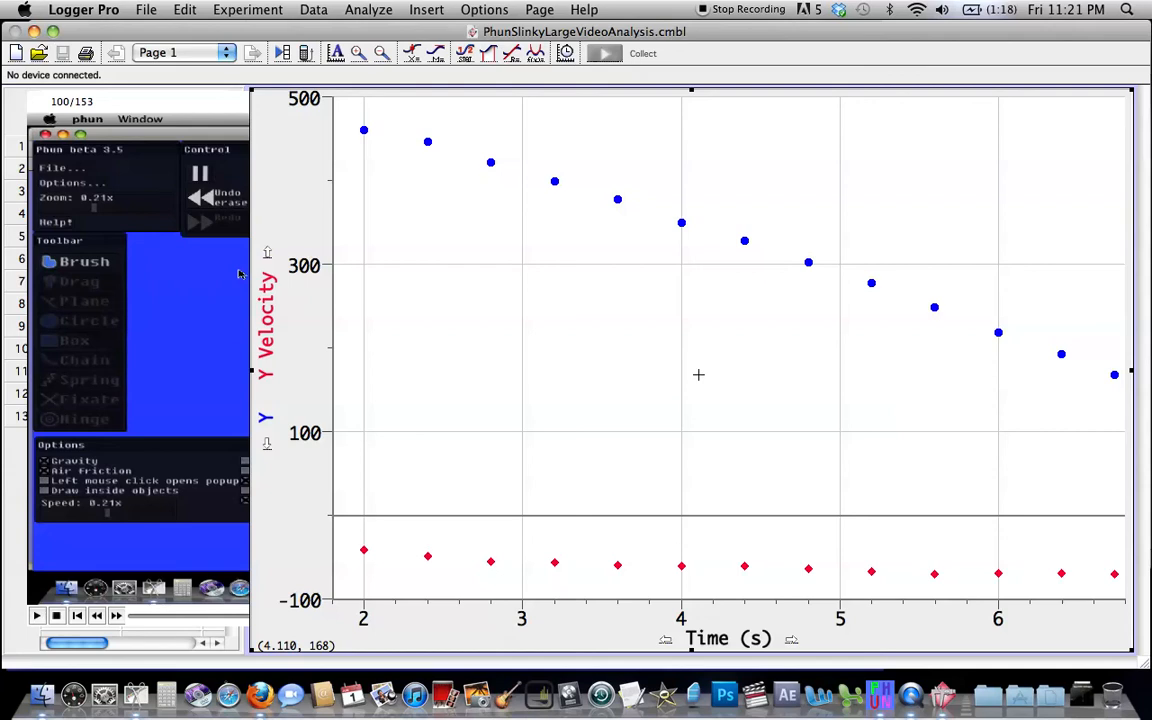
mouse_move(730, 316)
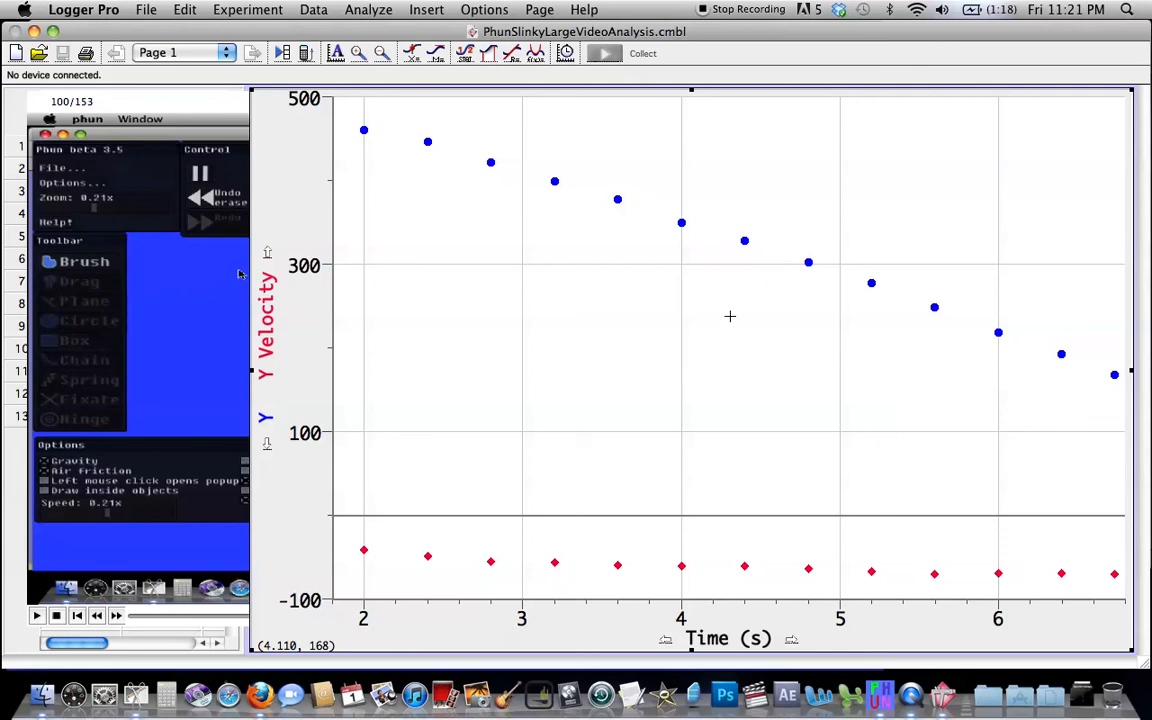